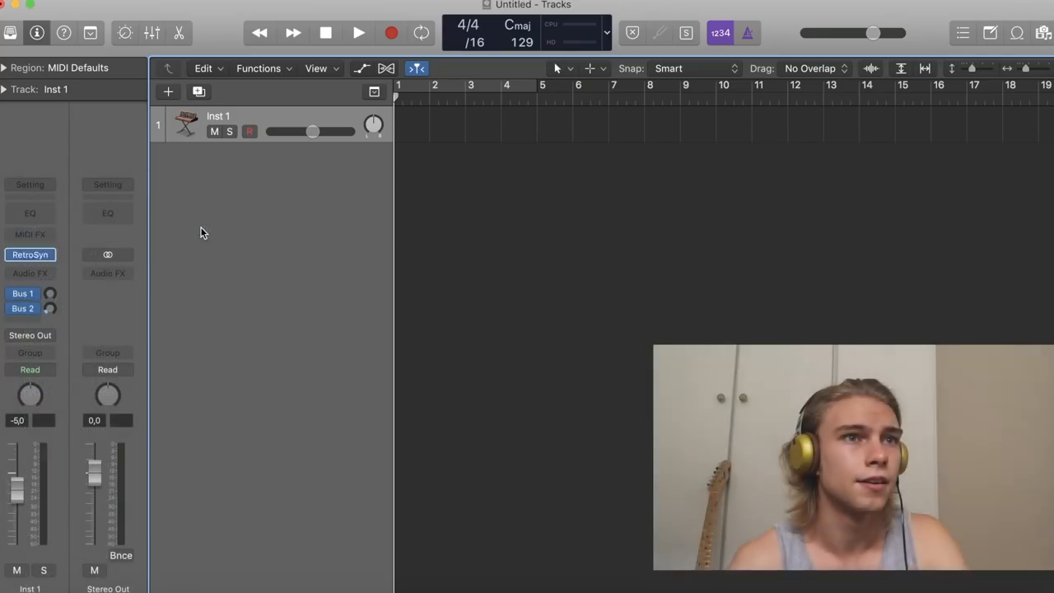
Load Retro Synth on Inst 1 and adjust its Shape oscillator knobs for the chord sound
double_click(30, 254)
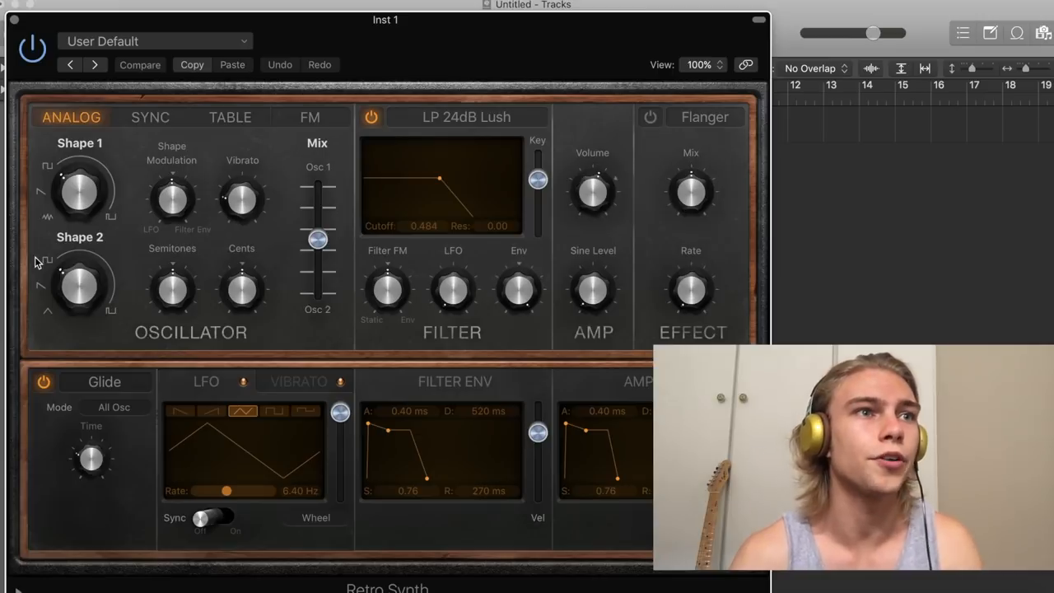
drag(517, 289, 518, 280)
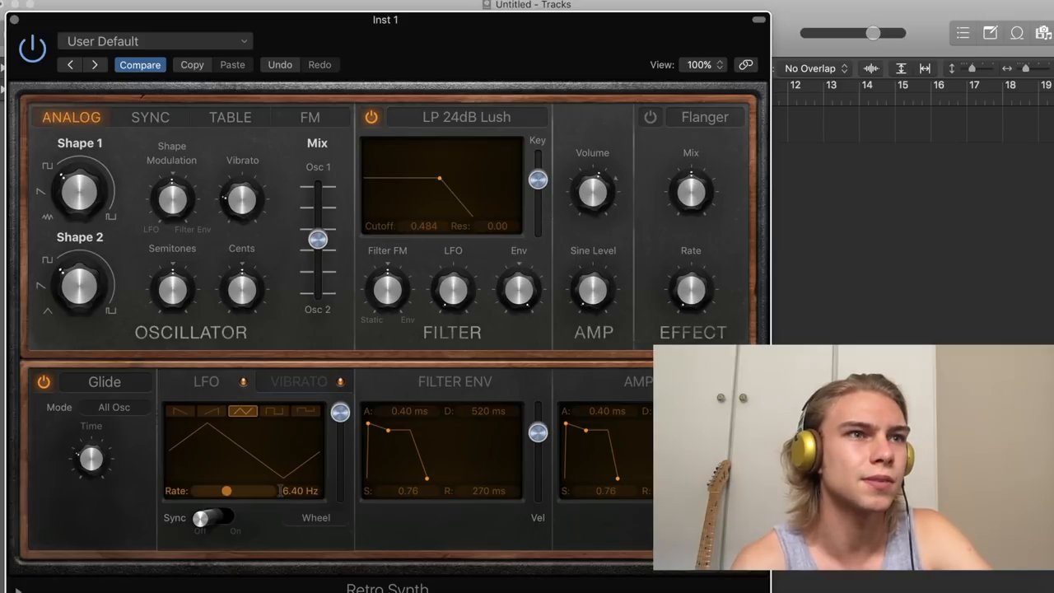
drag(339, 412, 342, 458)
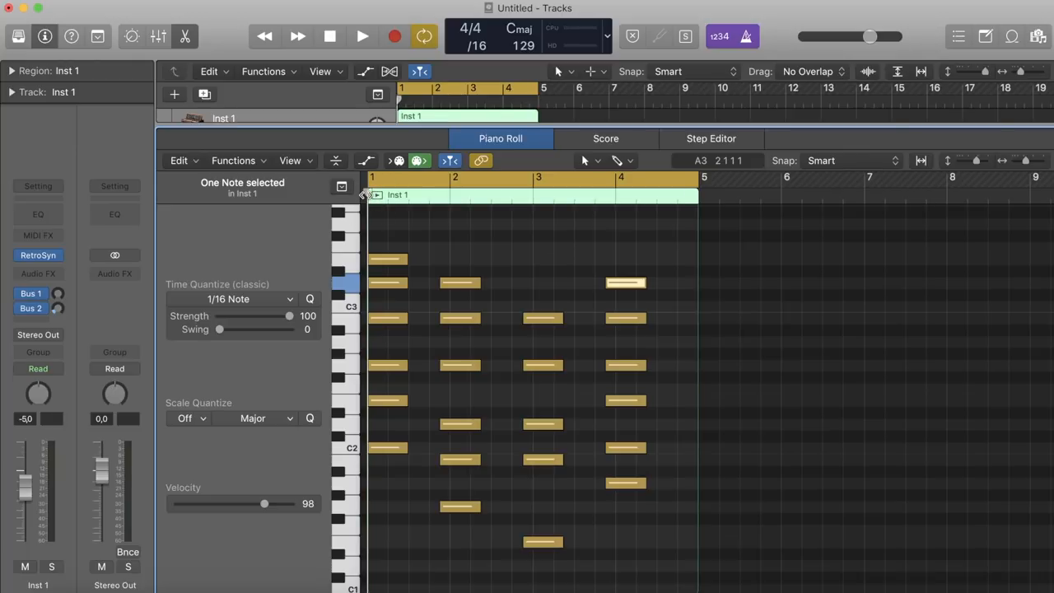
Check the chord notes, then colour the Inst 1 chord region dark teal from the Color palette
click(362, 37)
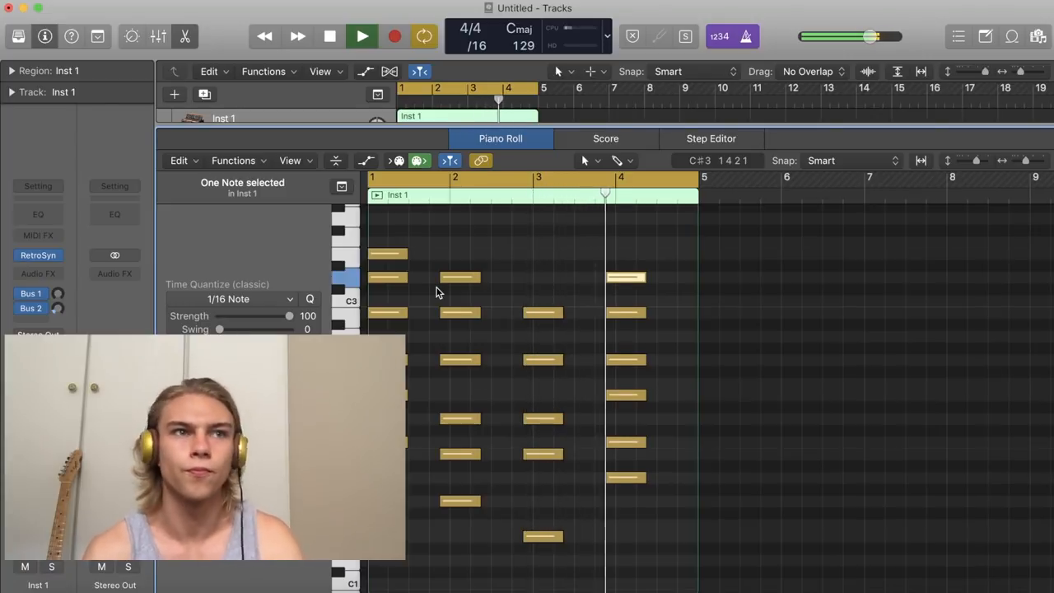
click(362, 36)
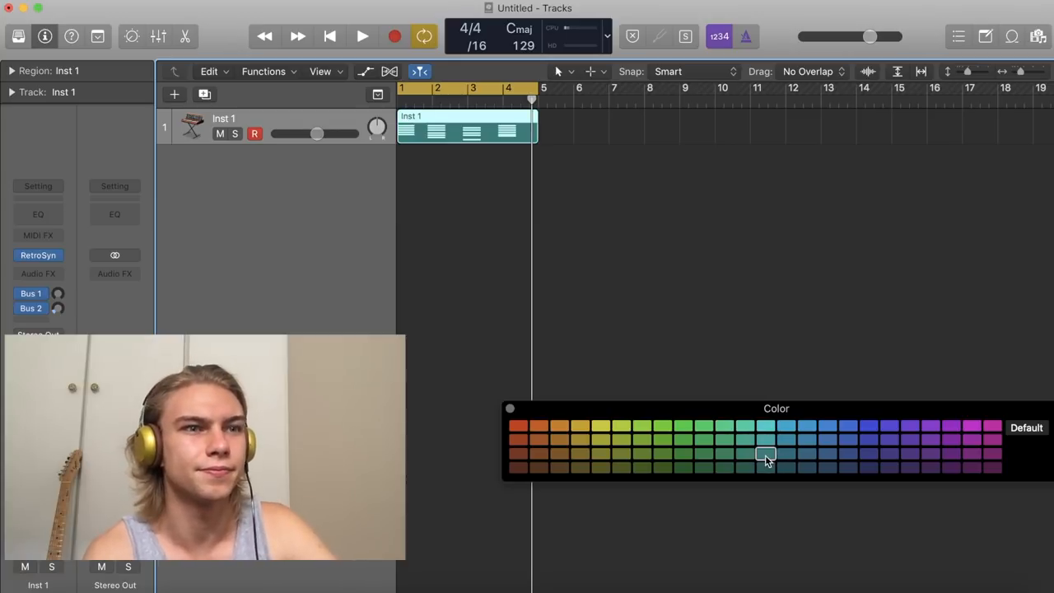
click(705, 453)
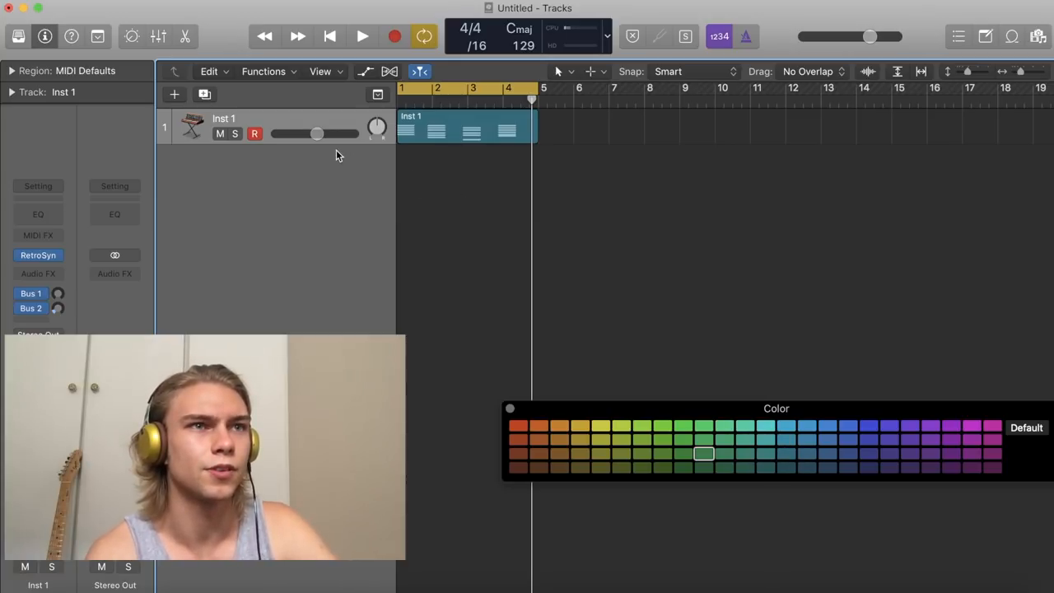
mouse_move(248, 122)
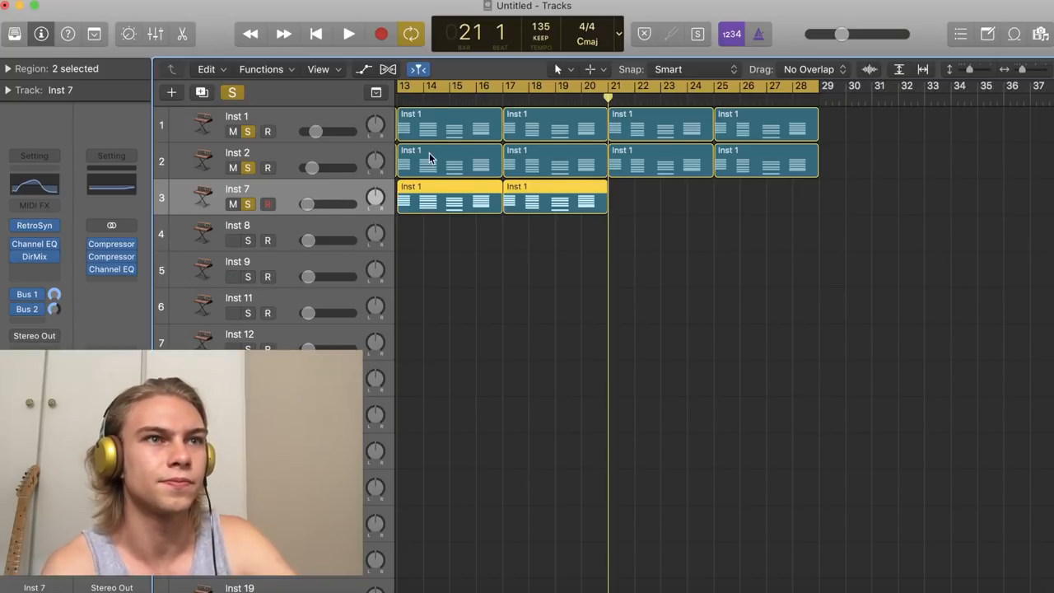
Select the first Inst 2 chord region to copy it across the bars from bar 13
click(349, 33)
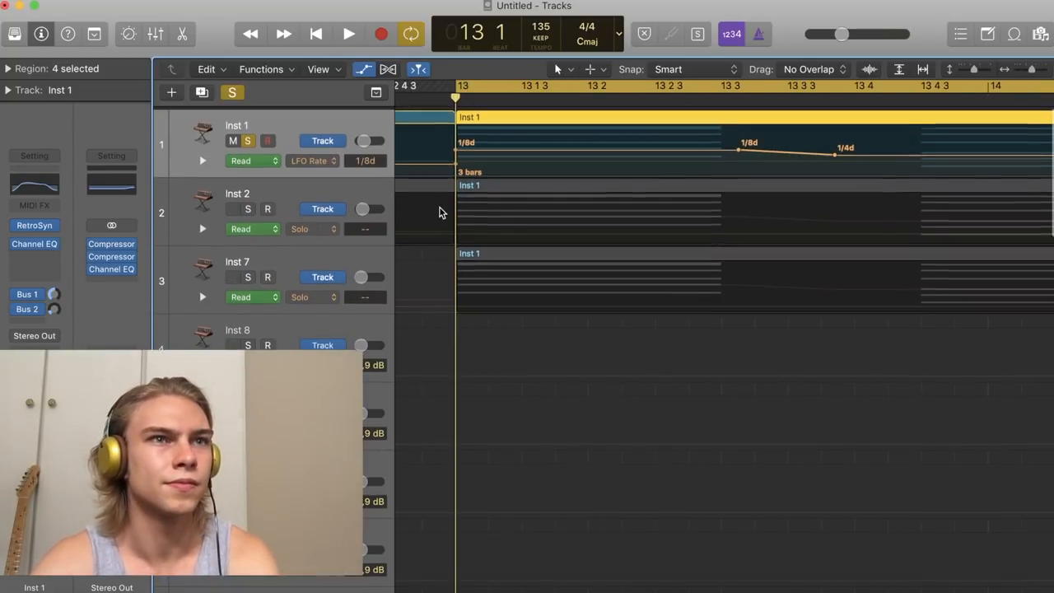
Add LFO Rate automation points stepping between 1/8d, 1/4d and 1/4t on Inst 1, with Inst 2 soloed
click(349, 33)
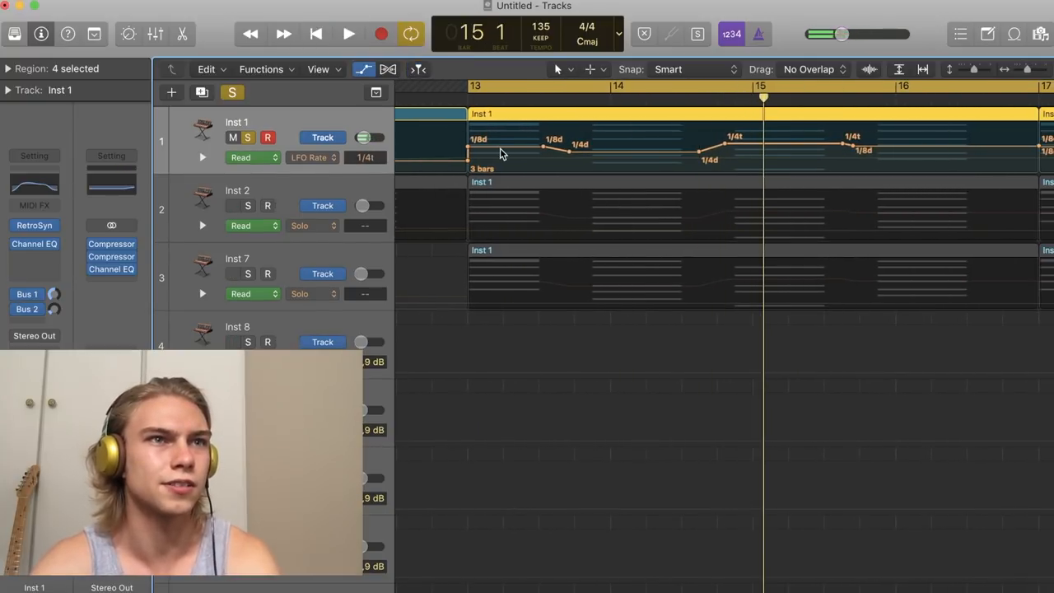
click(349, 33)
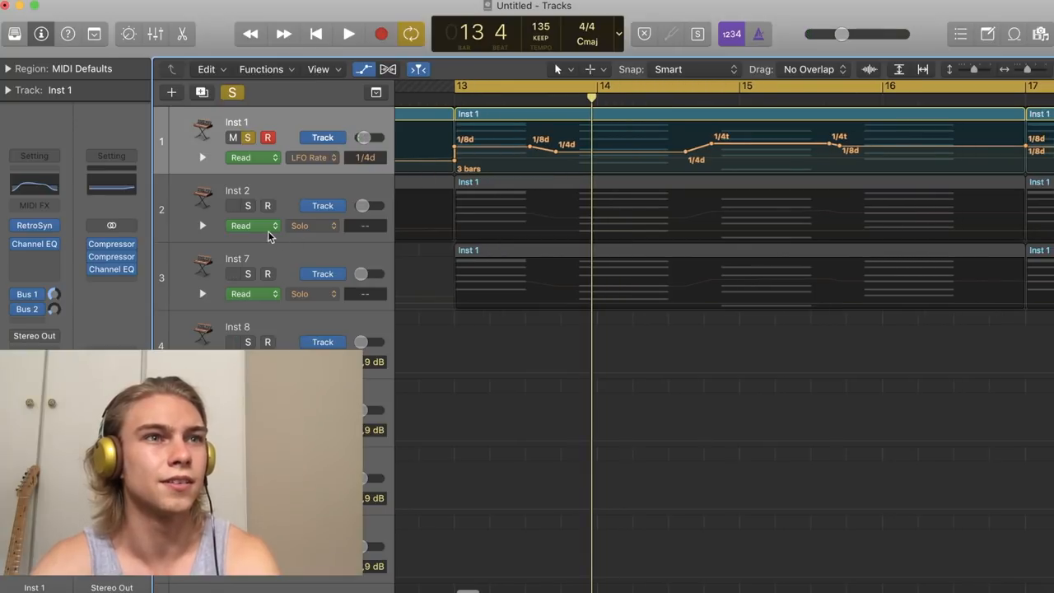
click(247, 204)
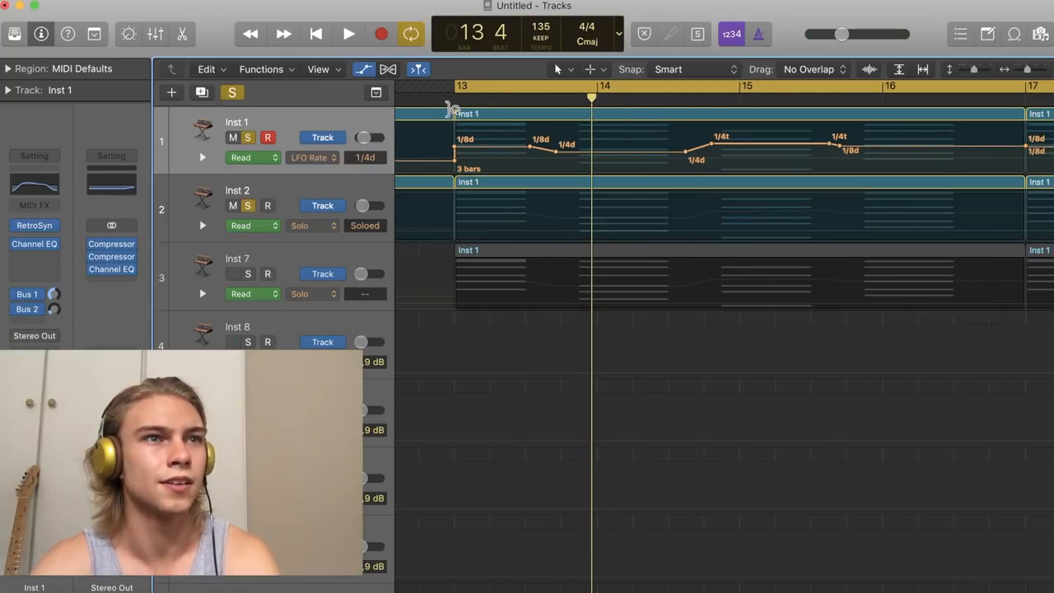
click(349, 33)
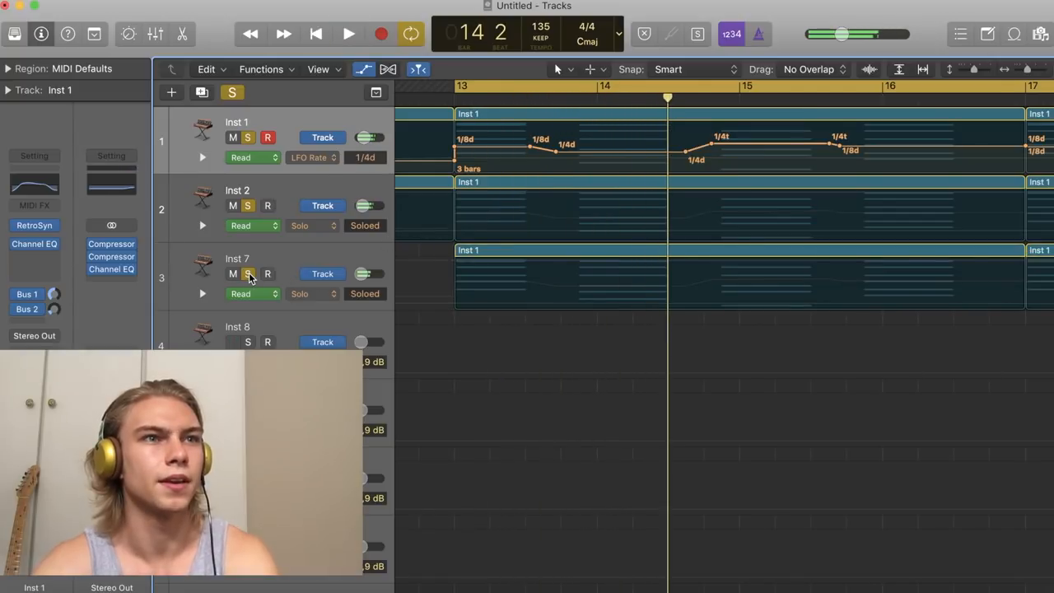
Select Inst 2, then bring up Inst 7's Channel EQ within its Channel EQ–DirMix–Compressor chain
click(560, 181)
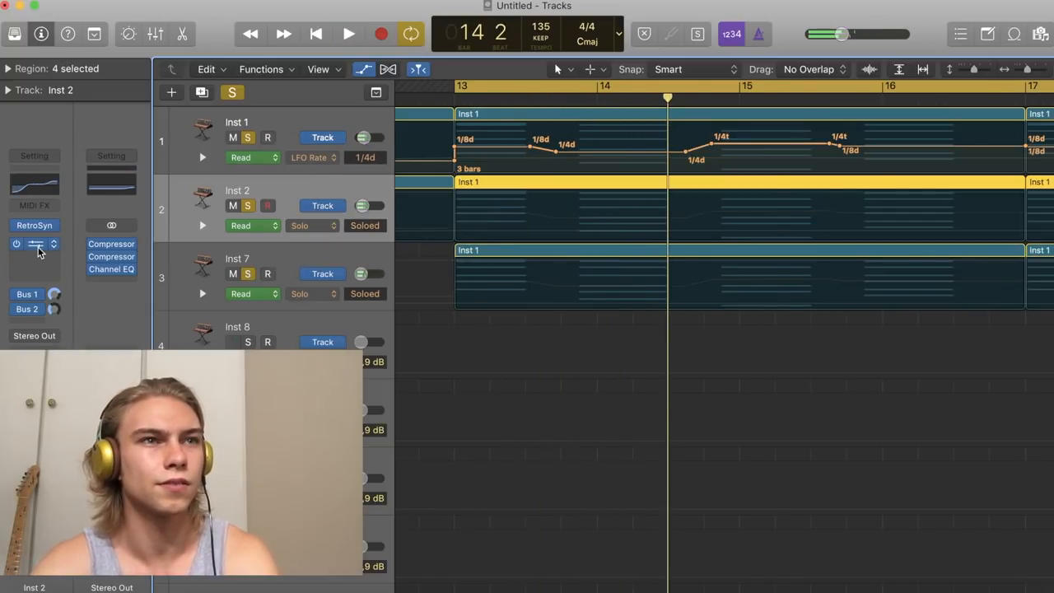
click(112, 270)
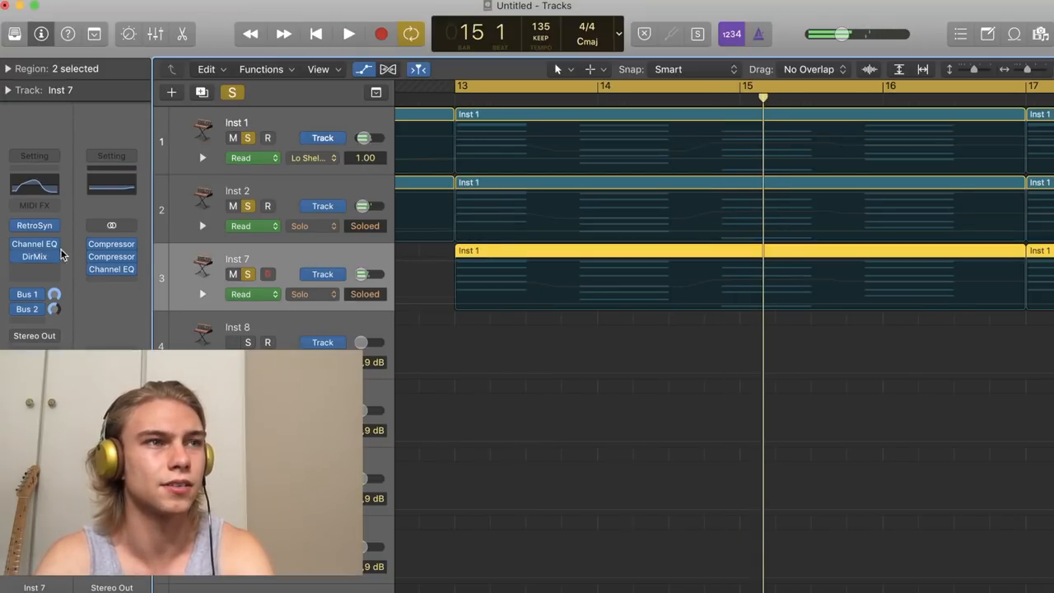
click(33, 257)
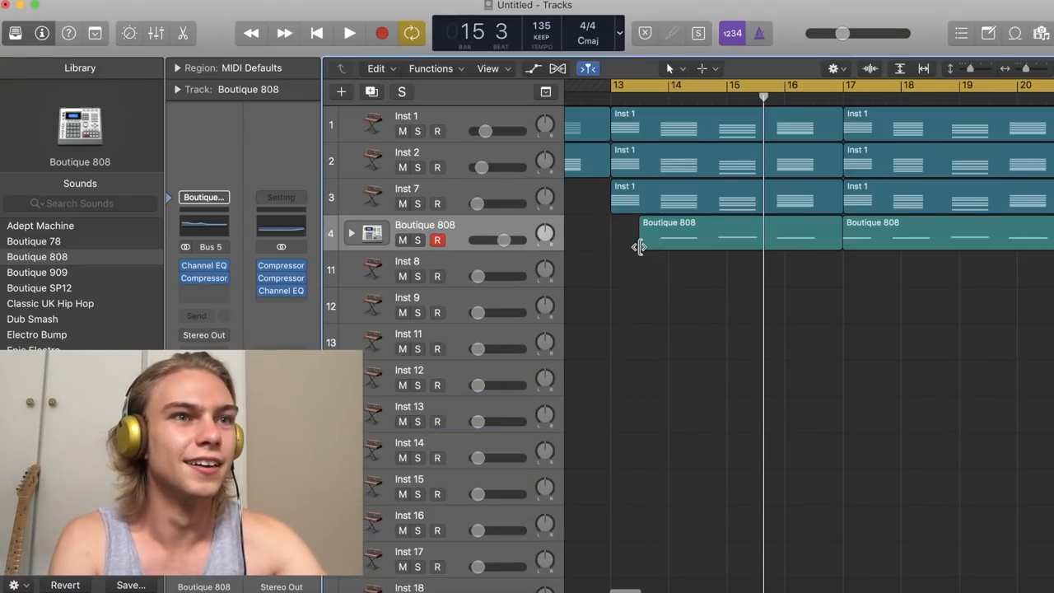
Select the first Boutique 808 region at bar 14 and the Inst 2 chord region it follows
click(683, 234)
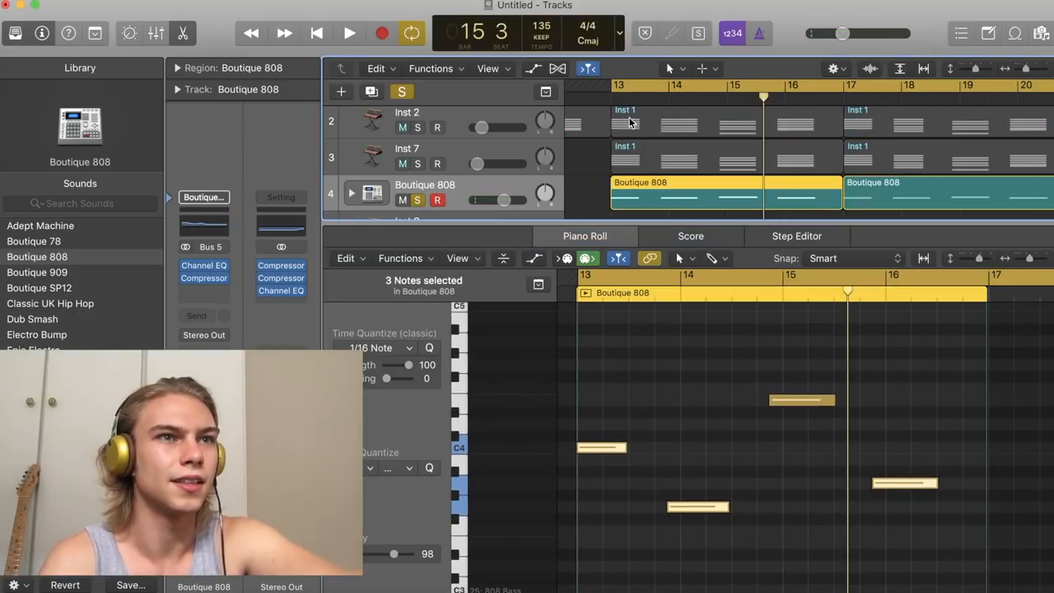
click(349, 33)
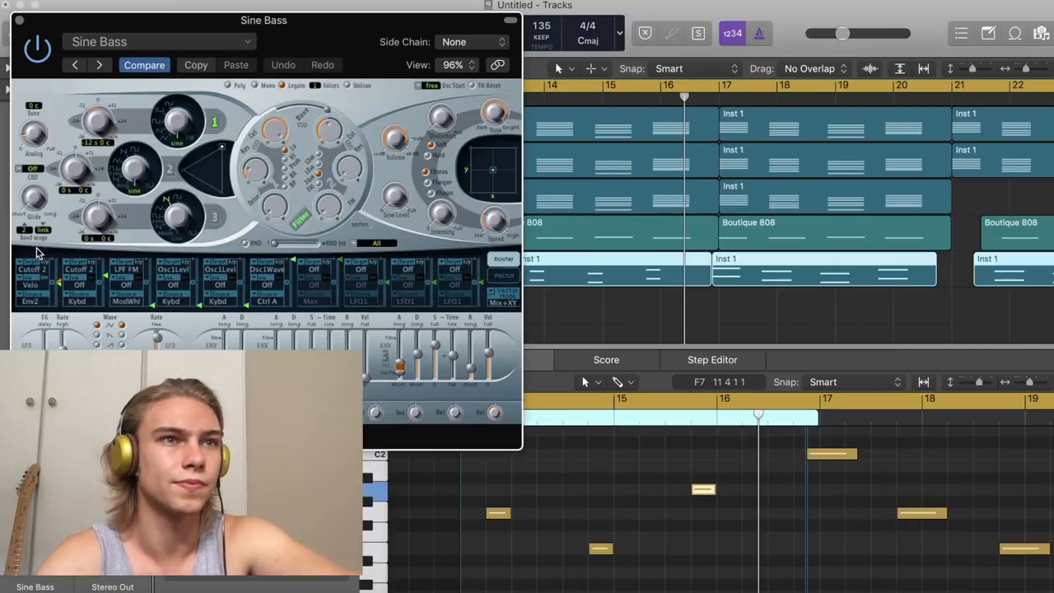
Load the ES2 Sine Bass patch and copy the bar-13 region into the new bass track
click(157, 41)
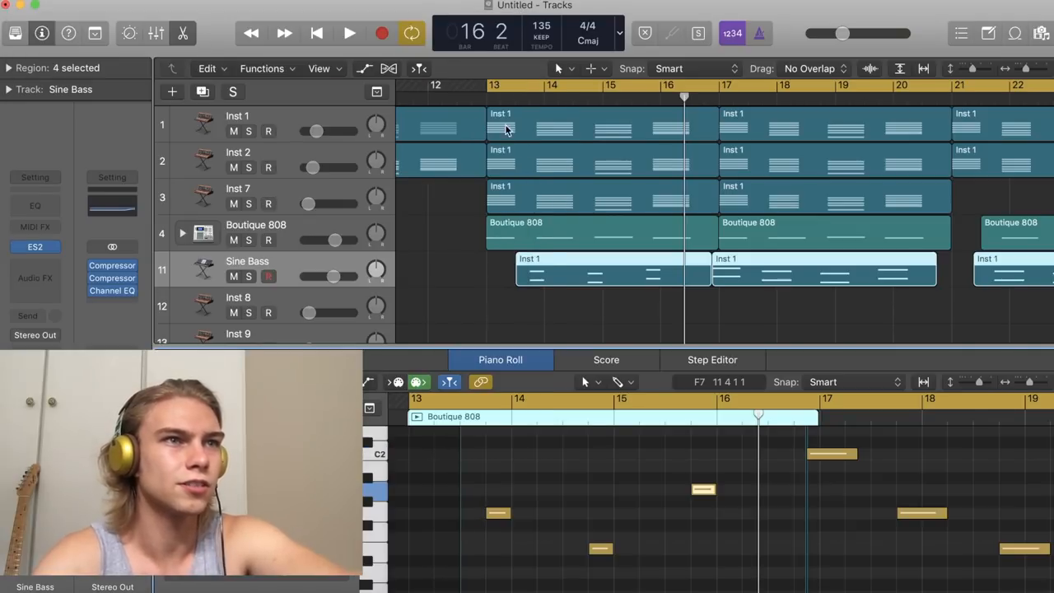
click(249, 277)
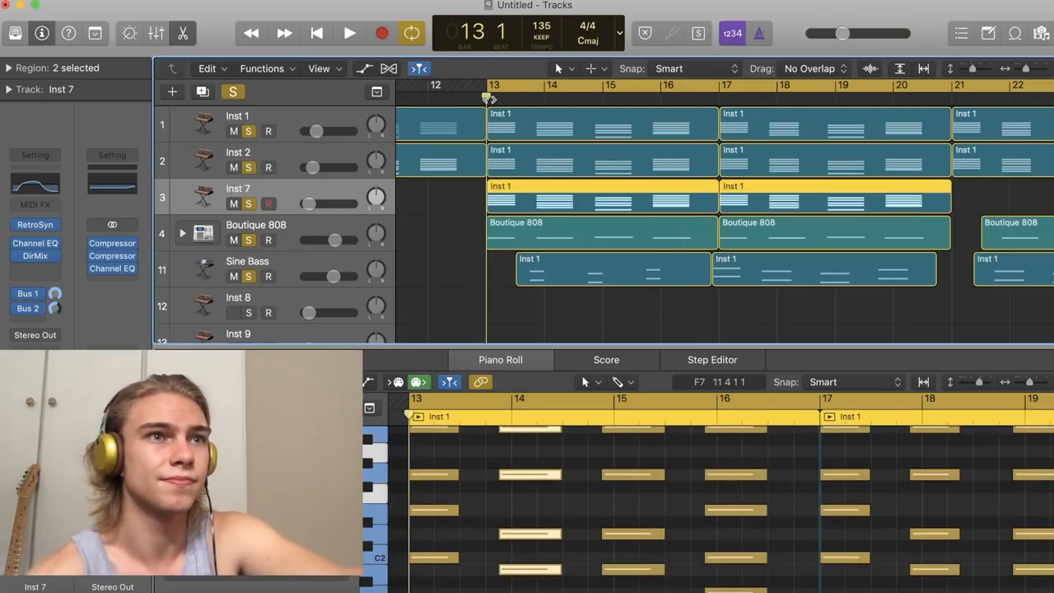
click(349, 33)
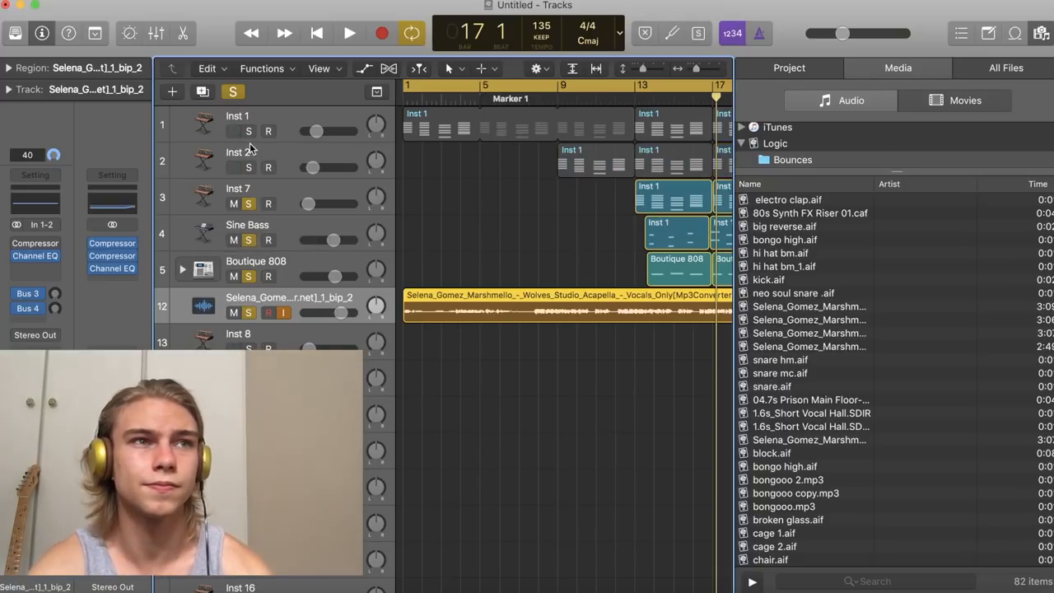
Set the acapella vocal track's flex mode to Monophonic and adjust its volume
click(247, 132)
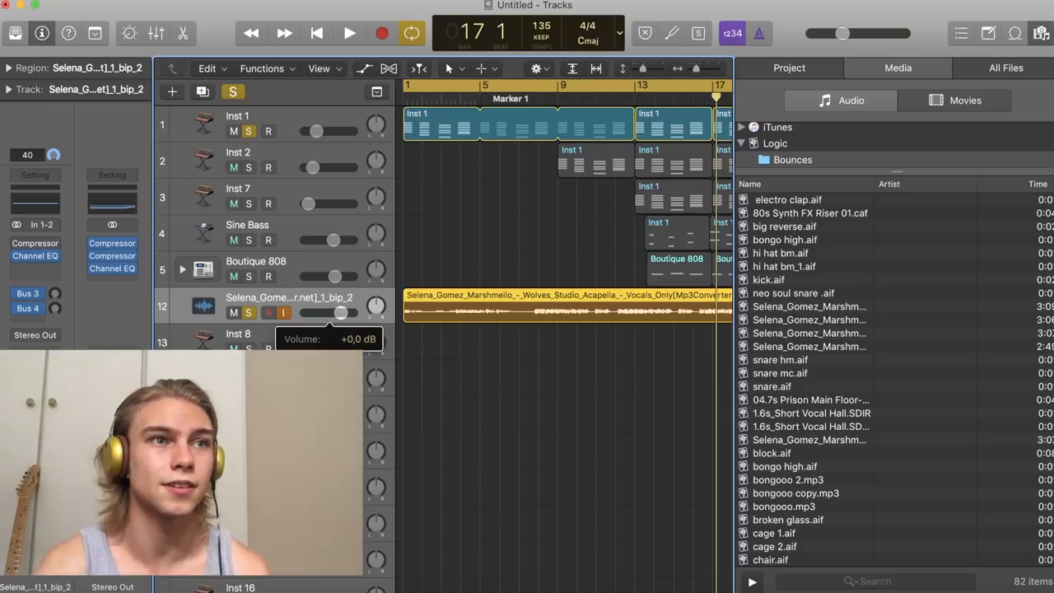
click(350, 33)
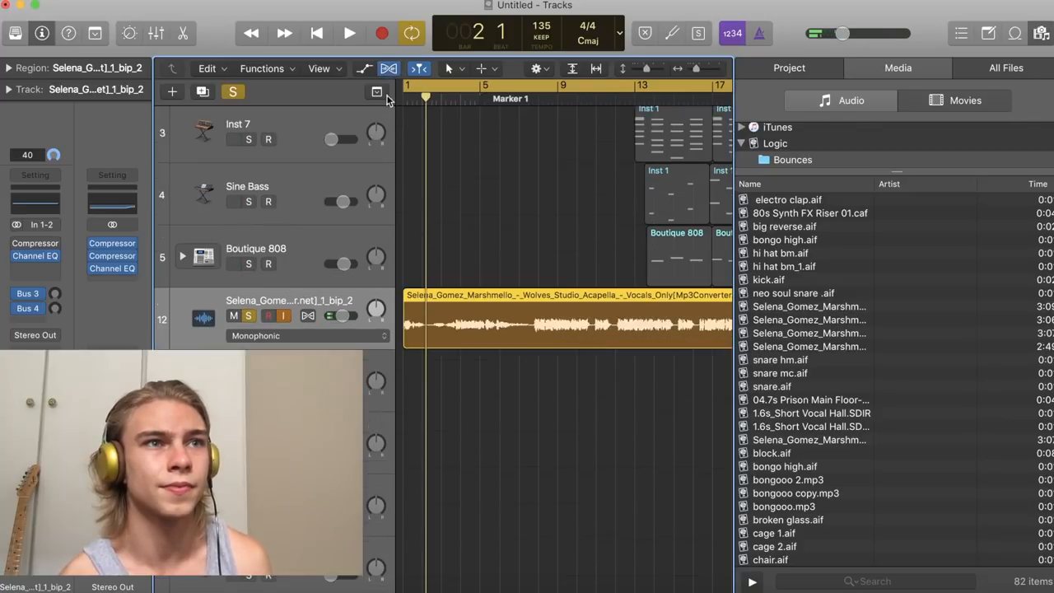
scroll(down, 3)
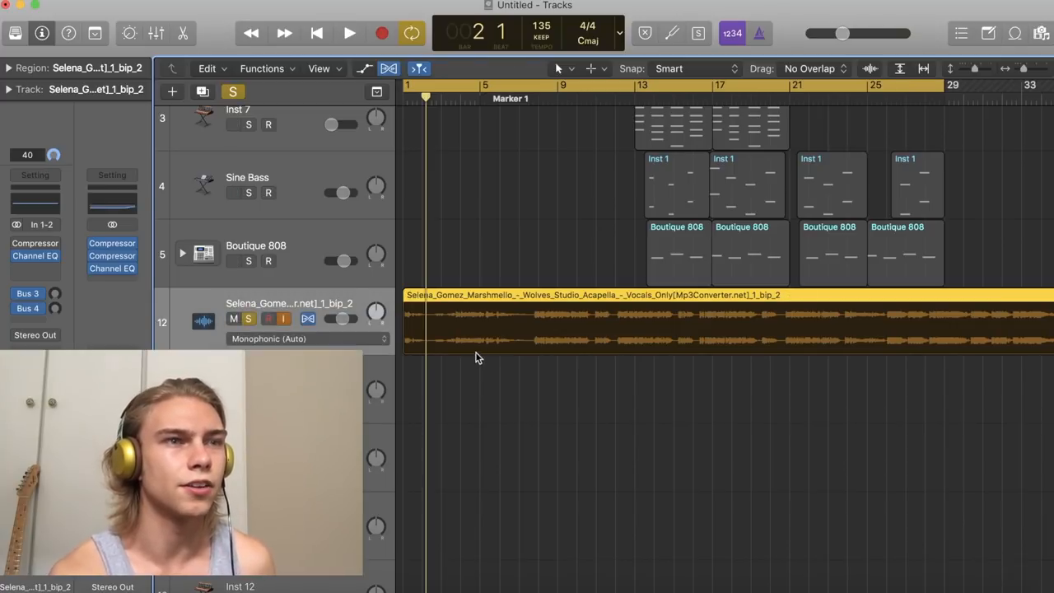
Show the vocal region's Flex Pitch notes in the Audio Track Editor and select a detected note
click(310, 339)
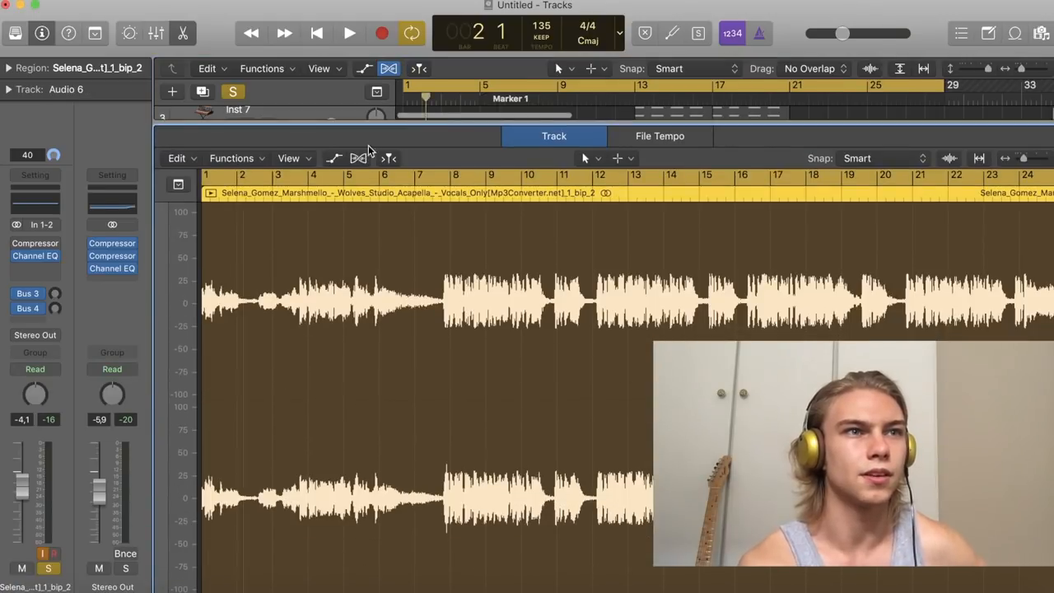
click(359, 158)
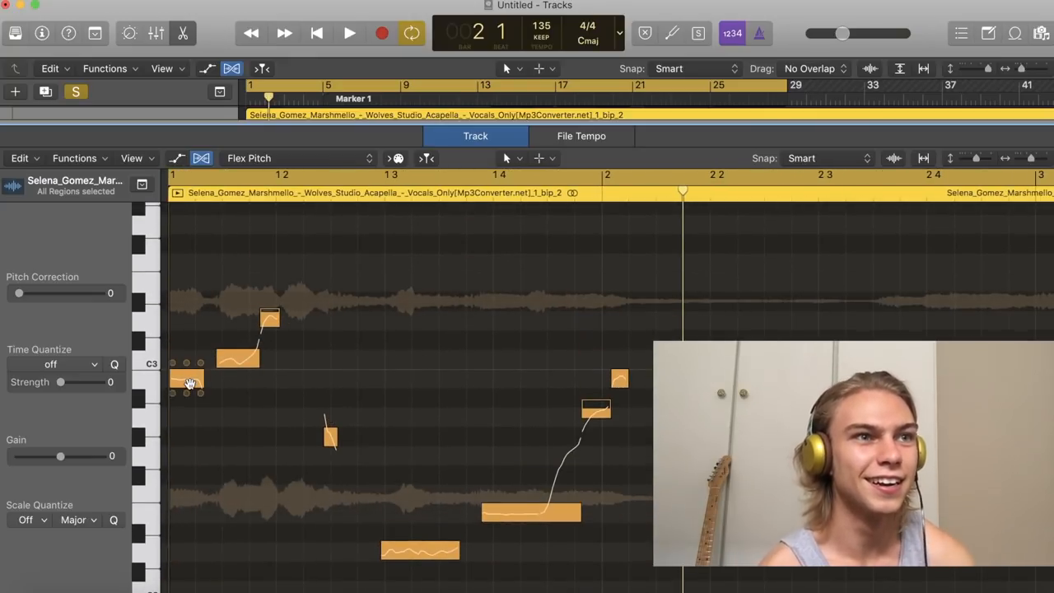
click(349, 33)
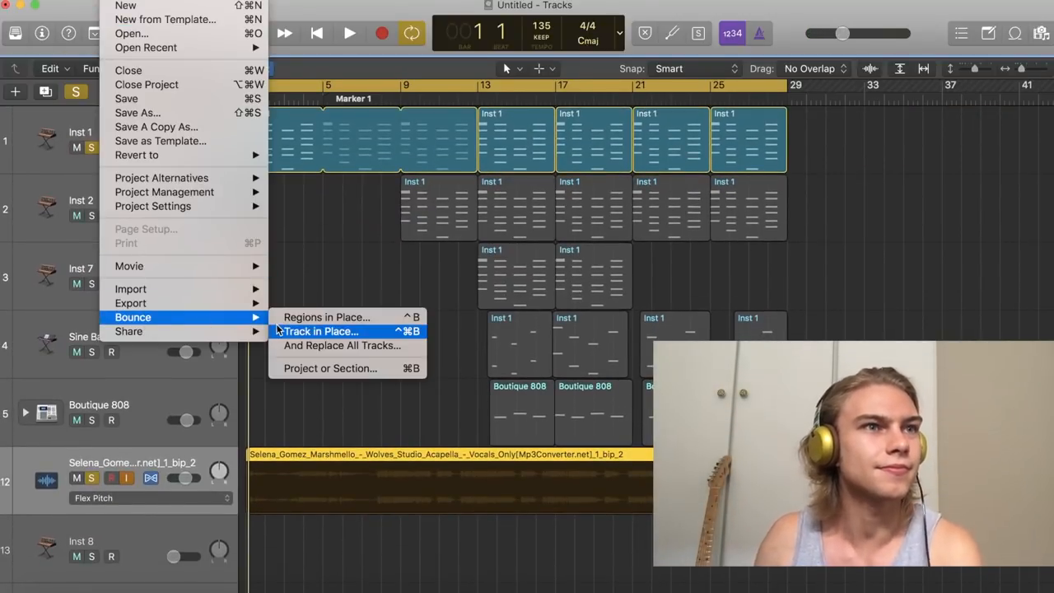
Bounce the flex-pitched acapella track in place via File > Bounce > Track in Place
click(288, 333)
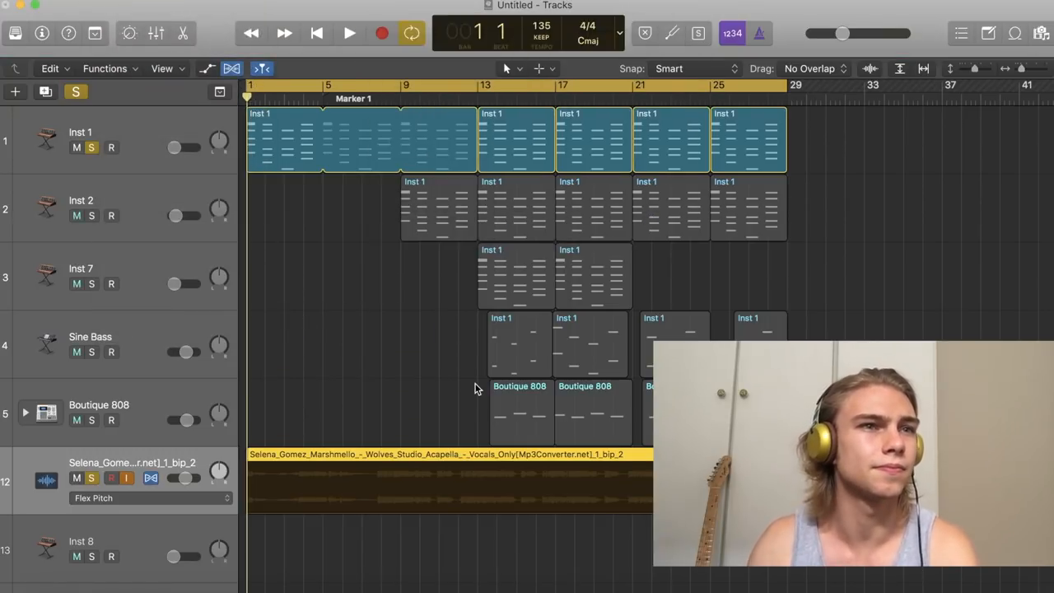
scroll(down, 3)
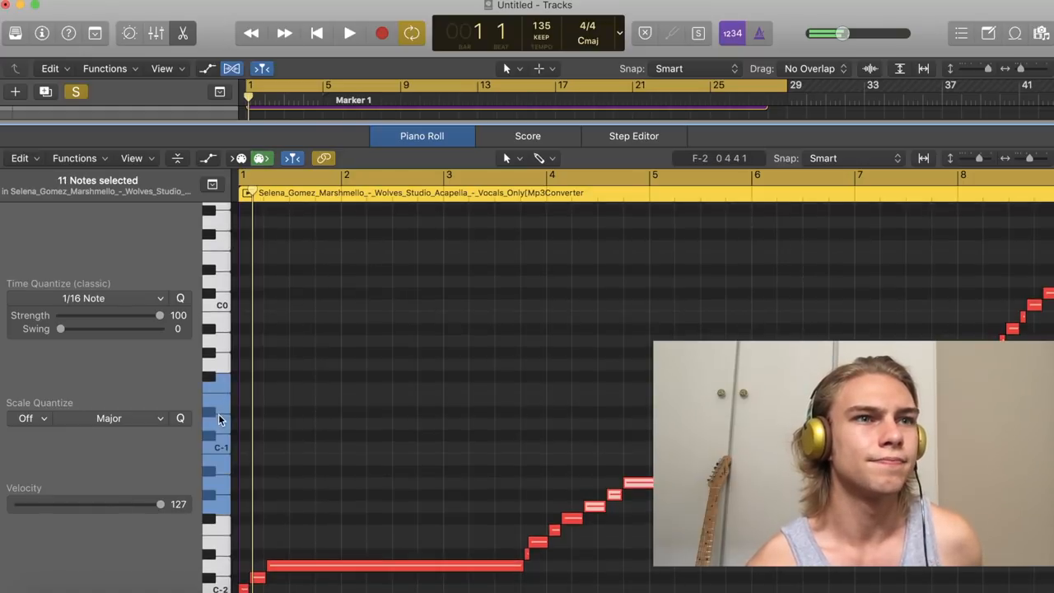
Audition the vocal sampler and select its repeated chop regions across the sections
click(218, 387)
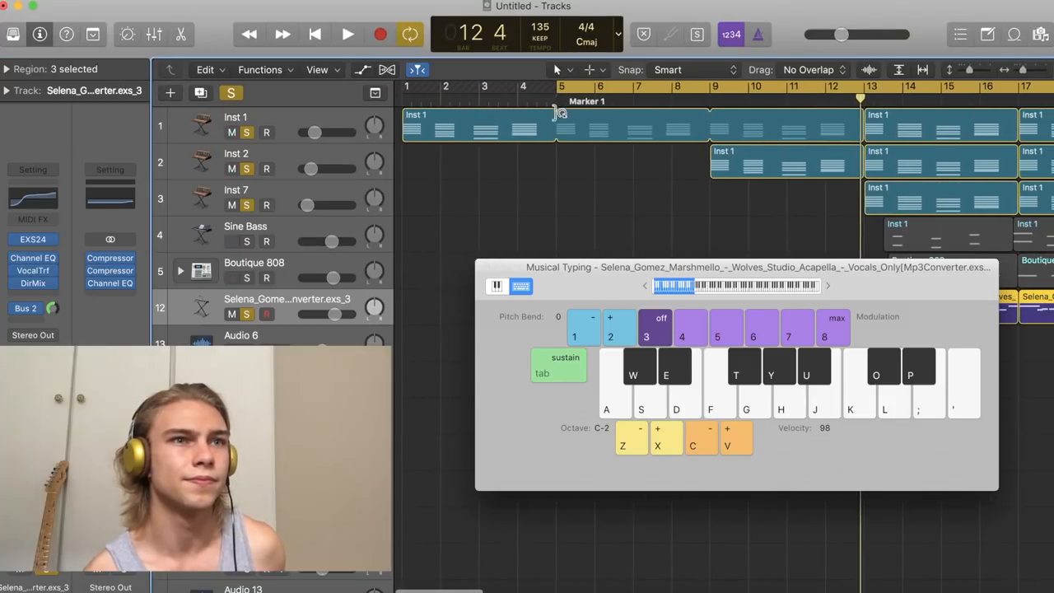
click(346, 33)
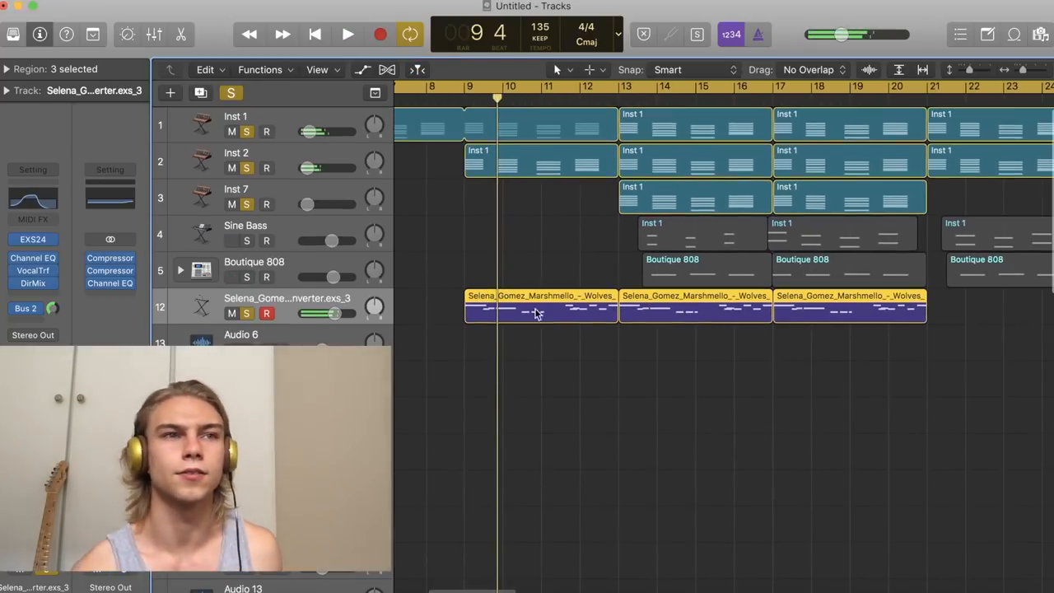
click(346, 33)
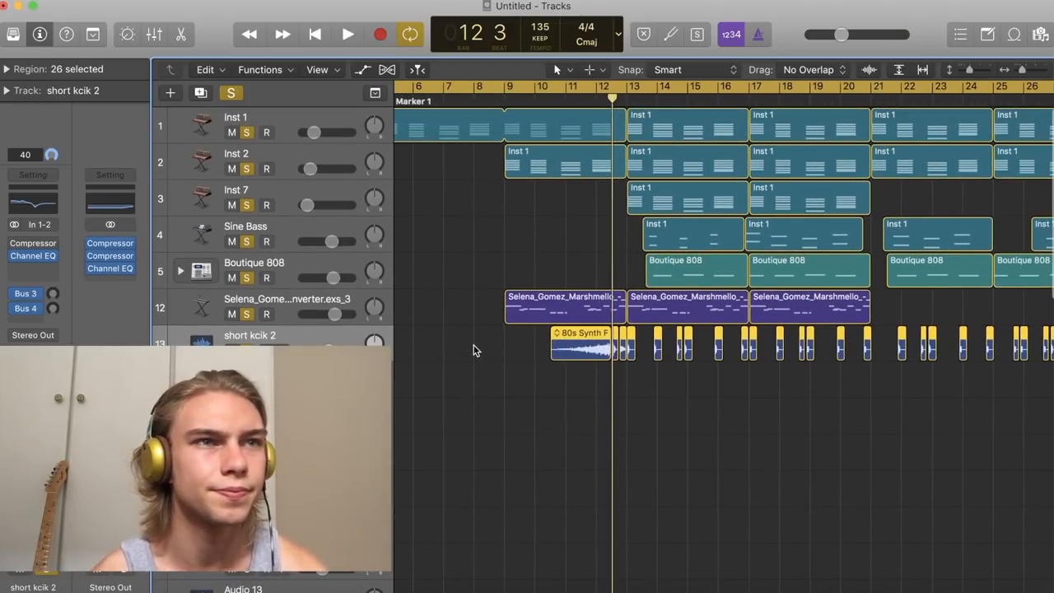
Place the 80s Synth FX Riser region so it leads into the drop at bar 13
click(567, 341)
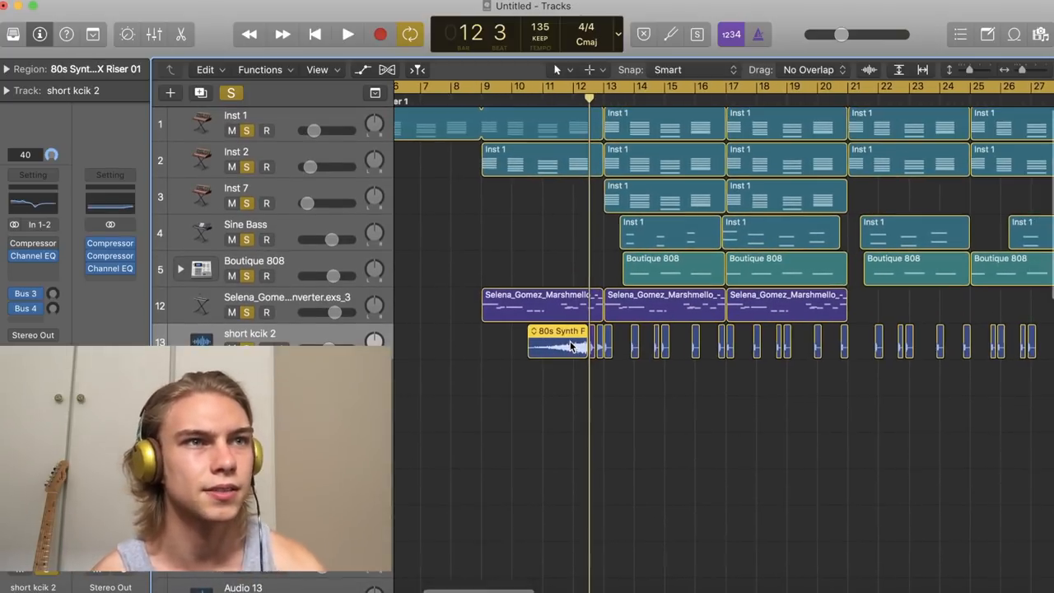
click(1015, 33)
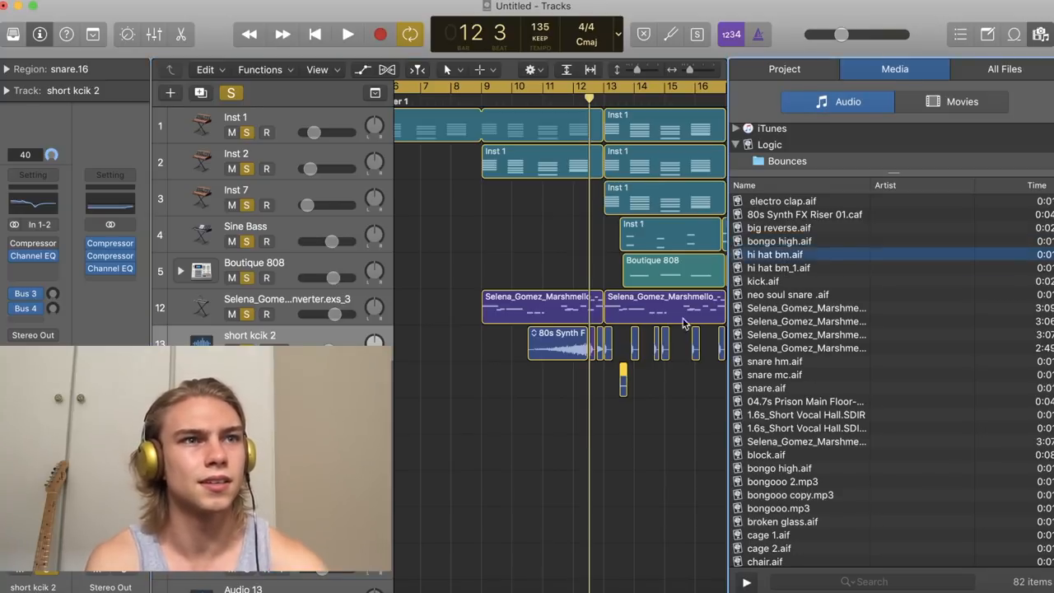
Pick a bongo high percussion sample and lay its hits alongside the kick
click(779, 240)
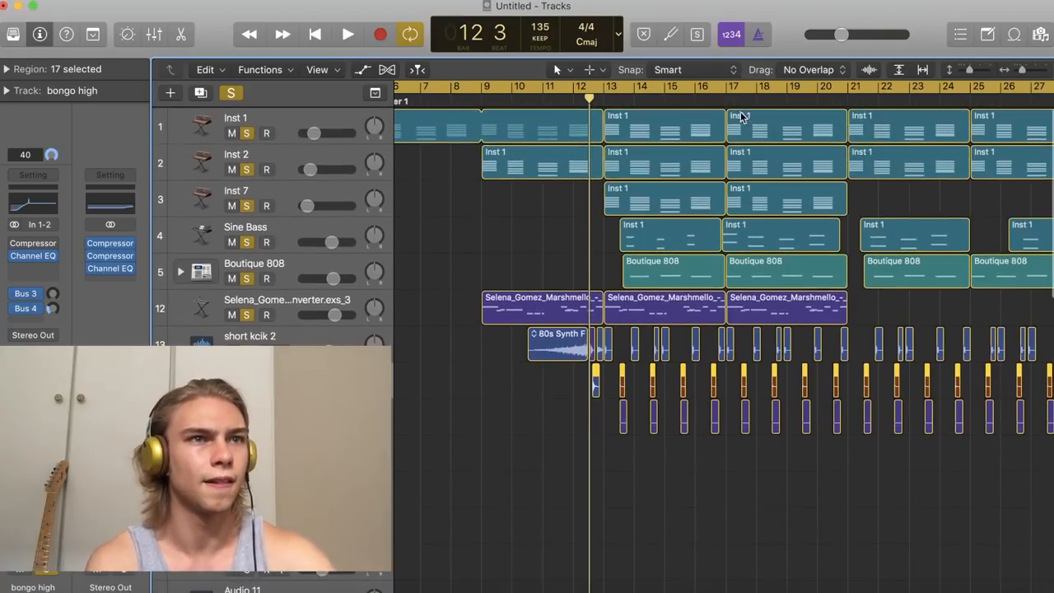
click(346, 33)
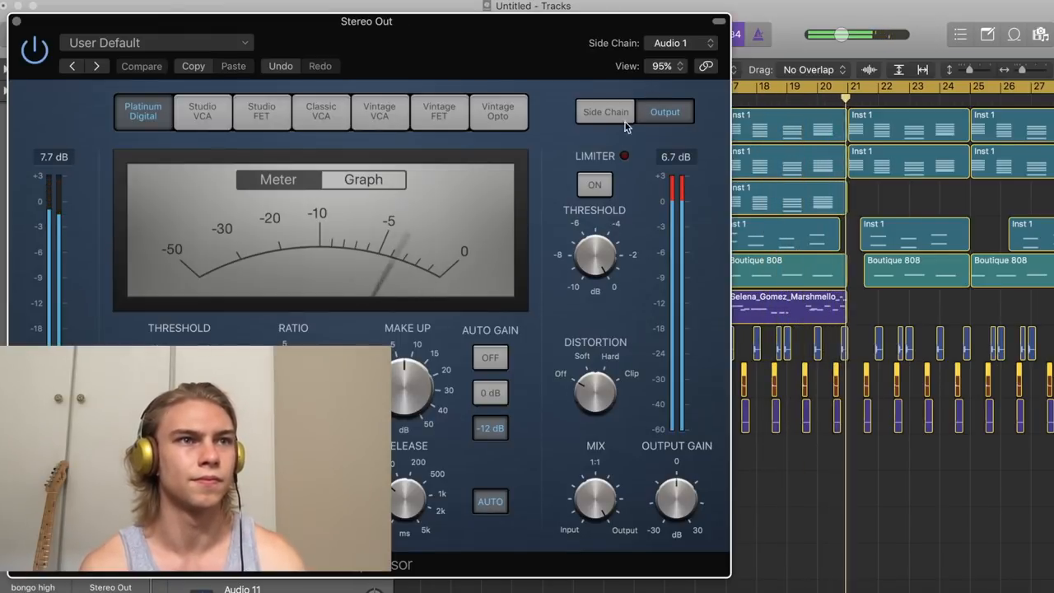
Set the stereo output compressor's Side Chain source to the short kcik 2 track
click(679, 43)
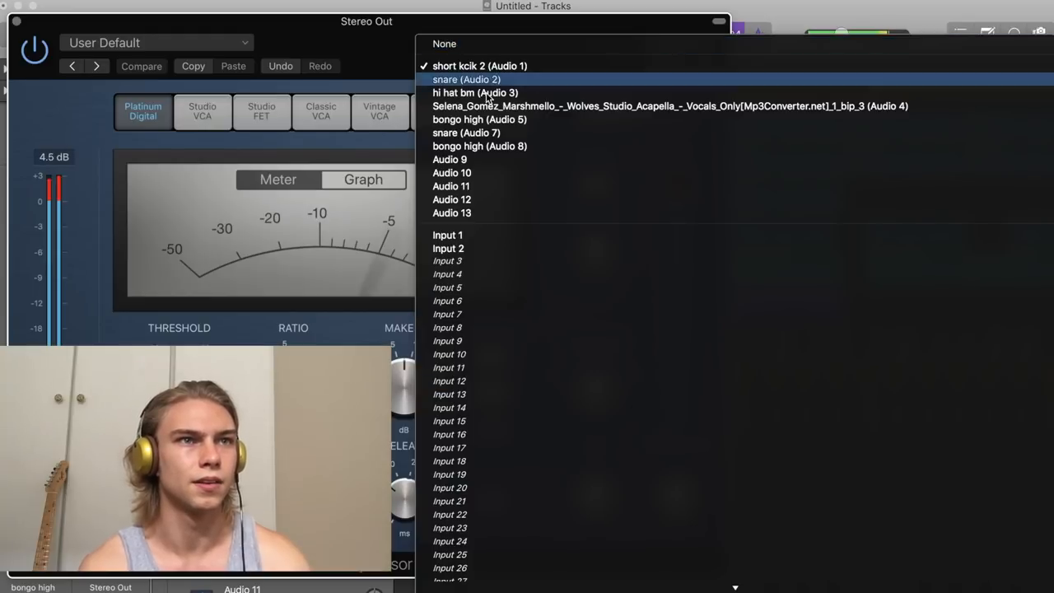
click(481, 66)
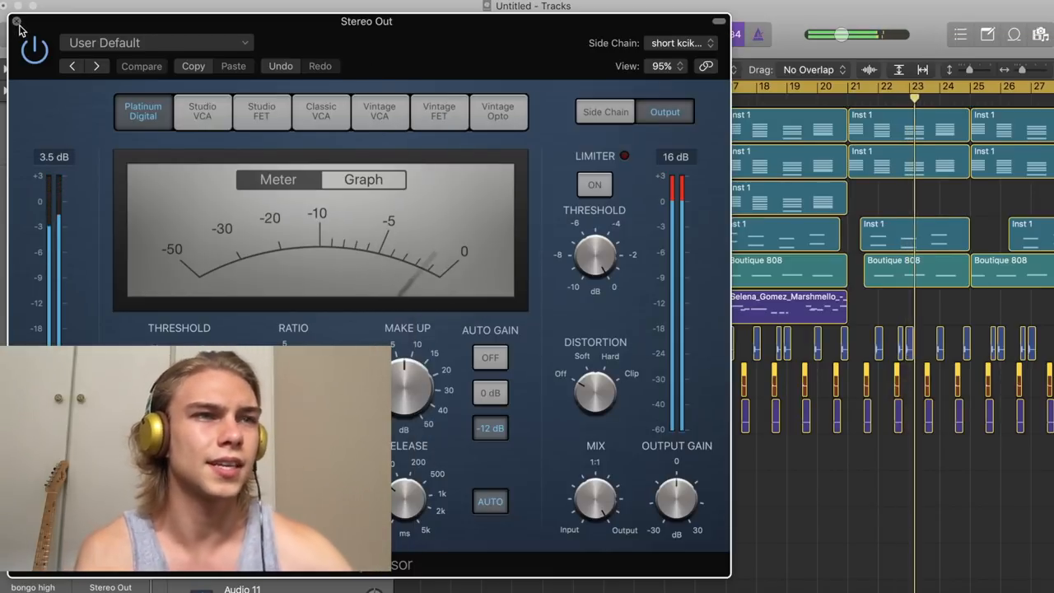
click(16, 20)
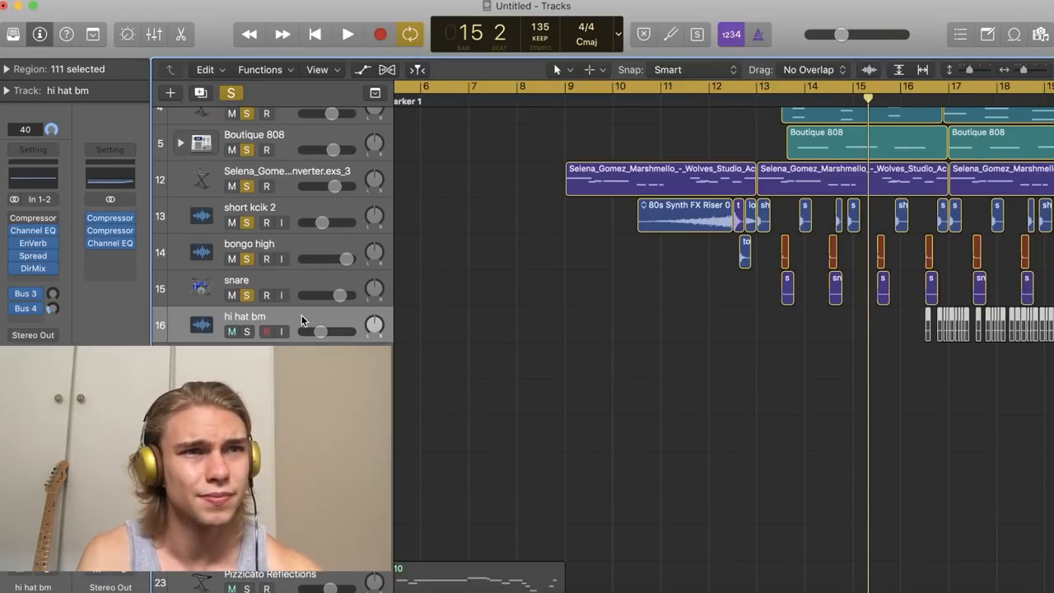
scroll(right, 3)
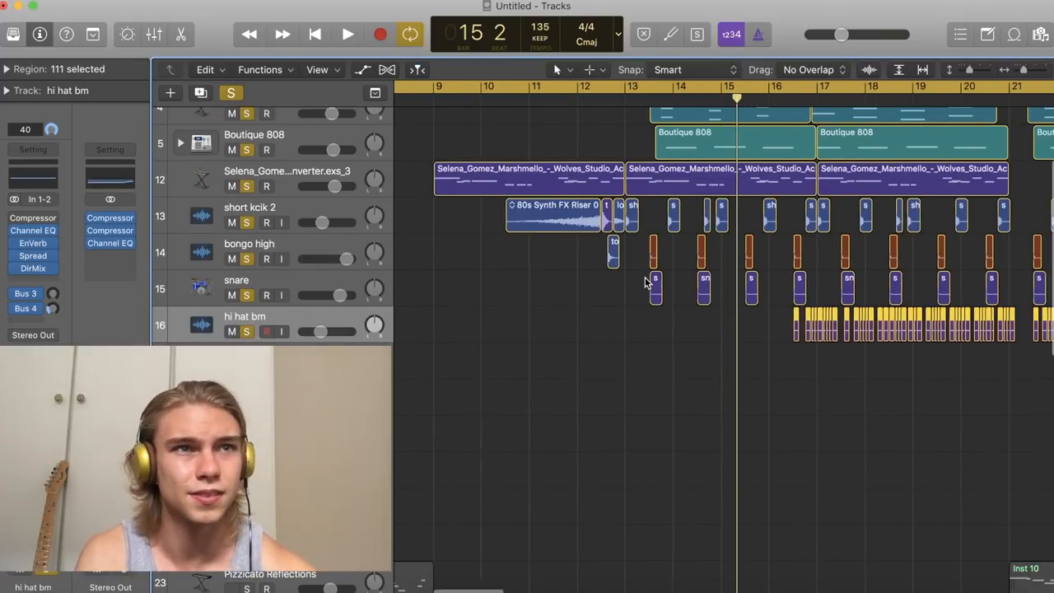
click(346, 33)
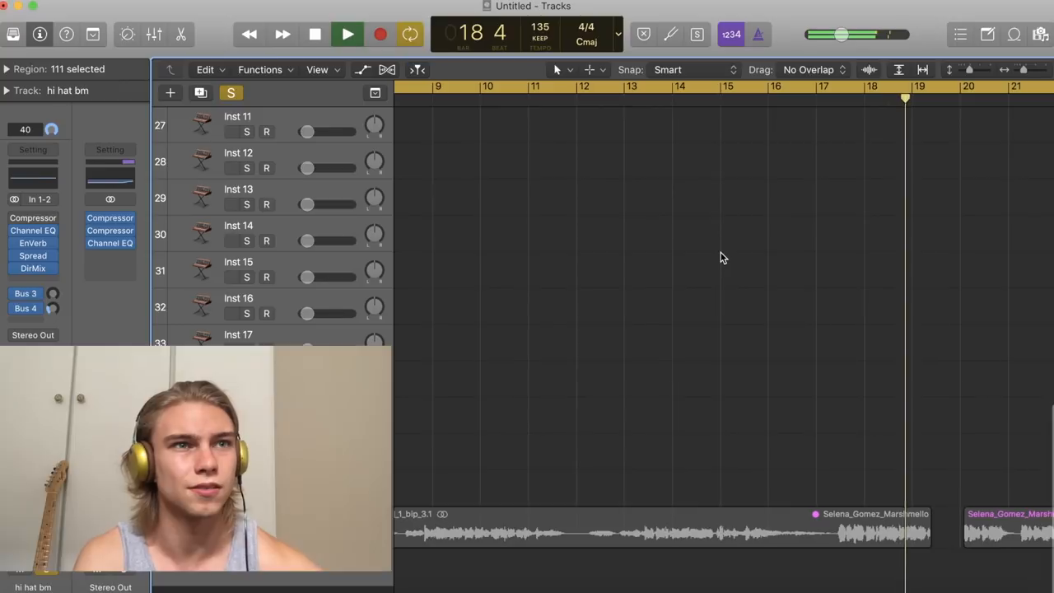
click(346, 33)
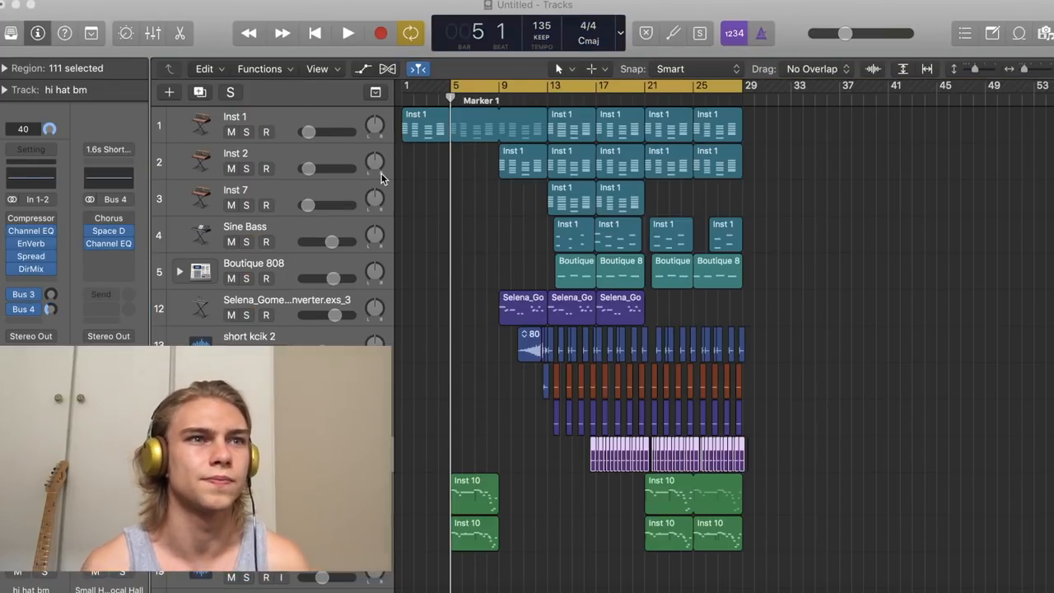
click(347, 33)
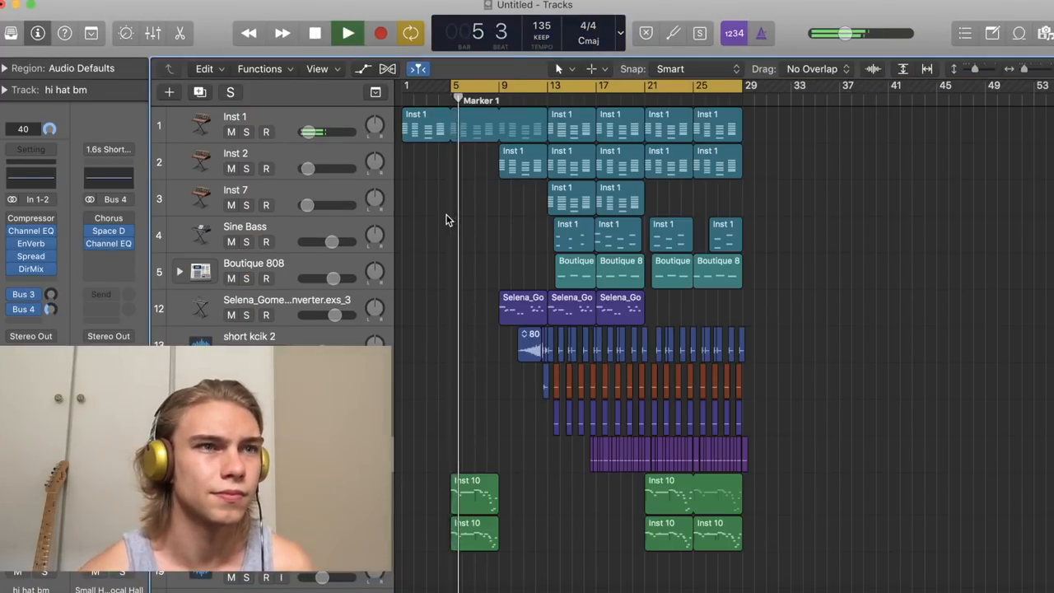